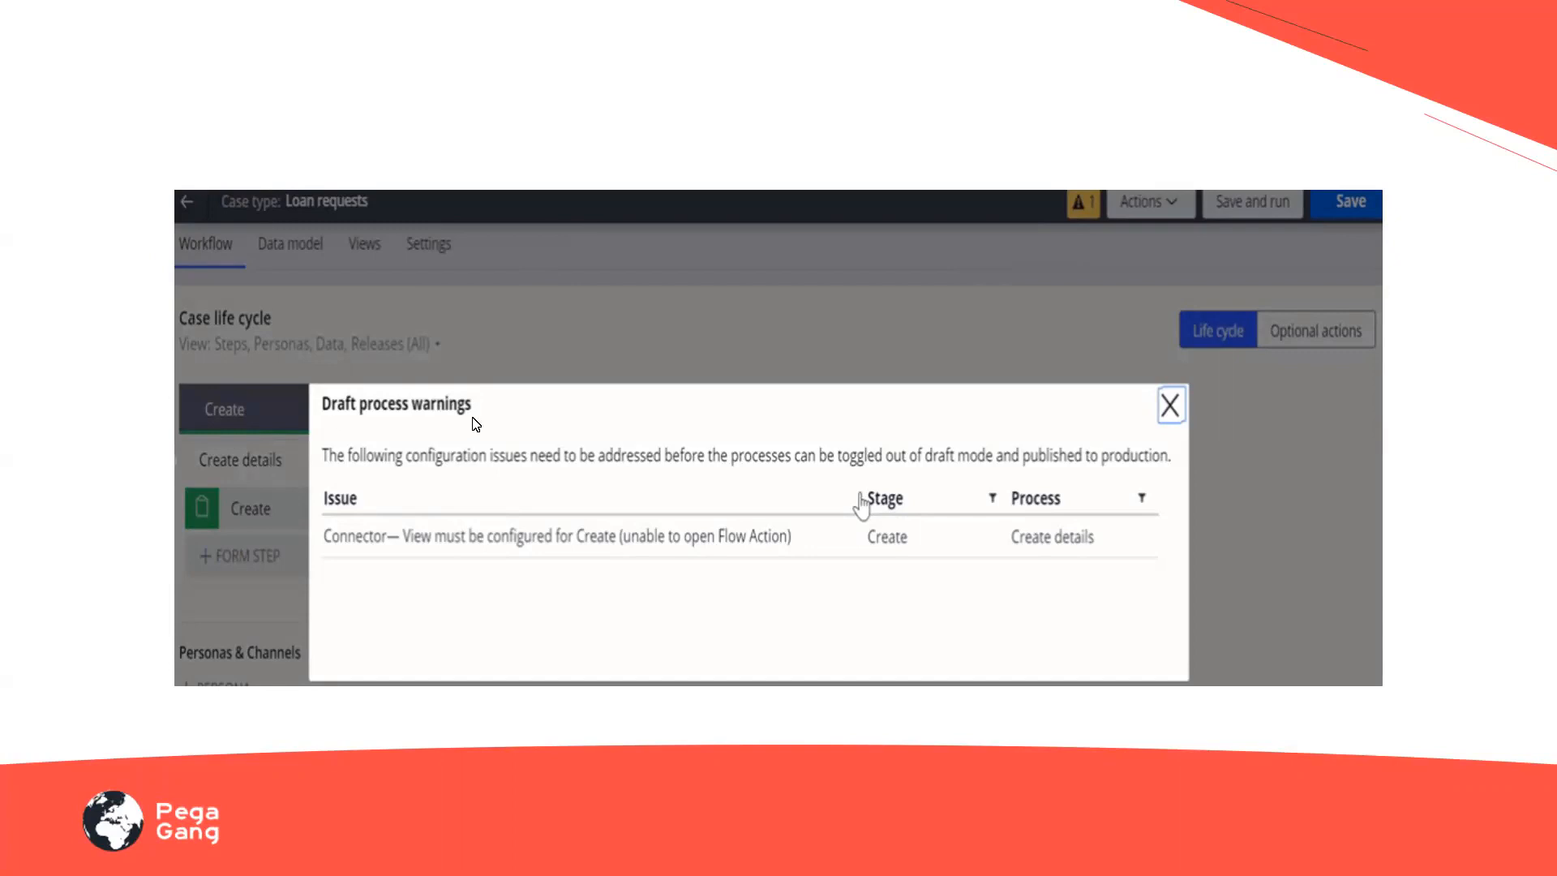
mouse_move(347, 522)
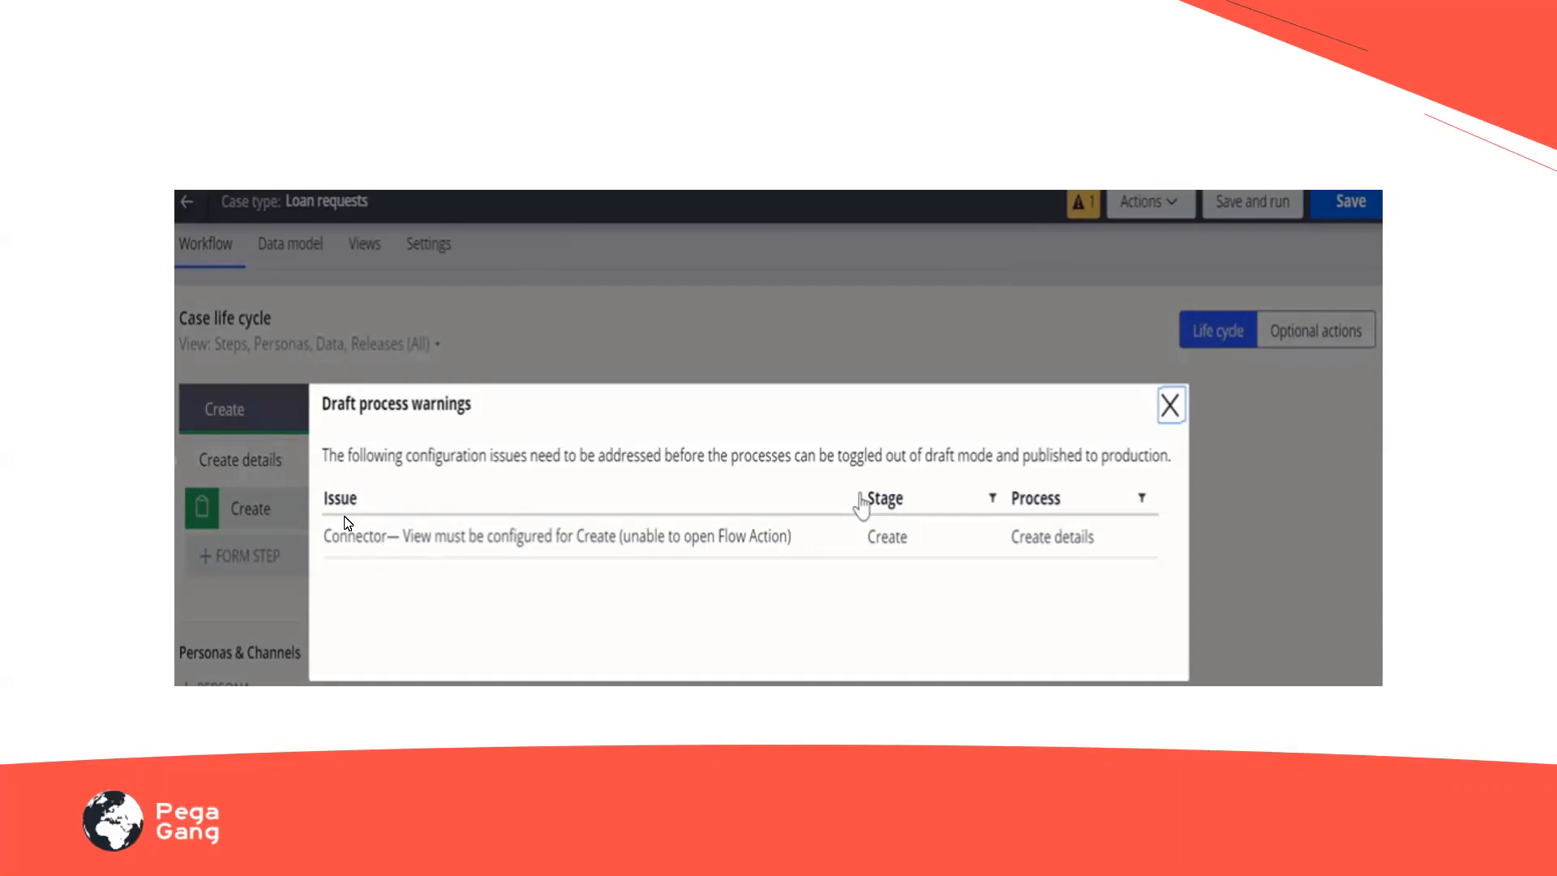
mouse_move(711, 564)
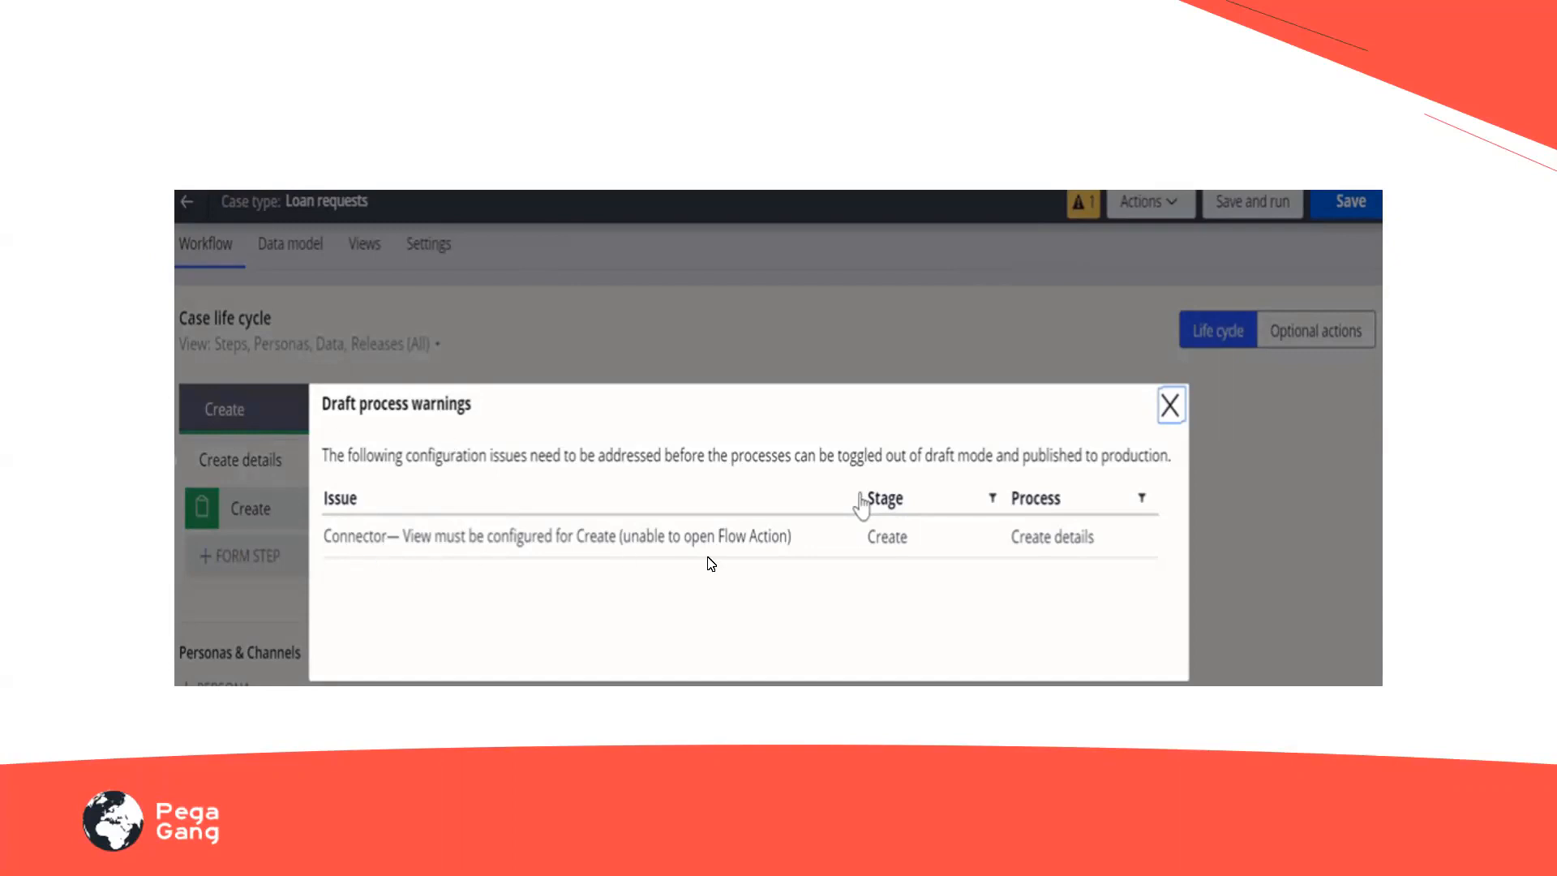
mouse_move(1099, 546)
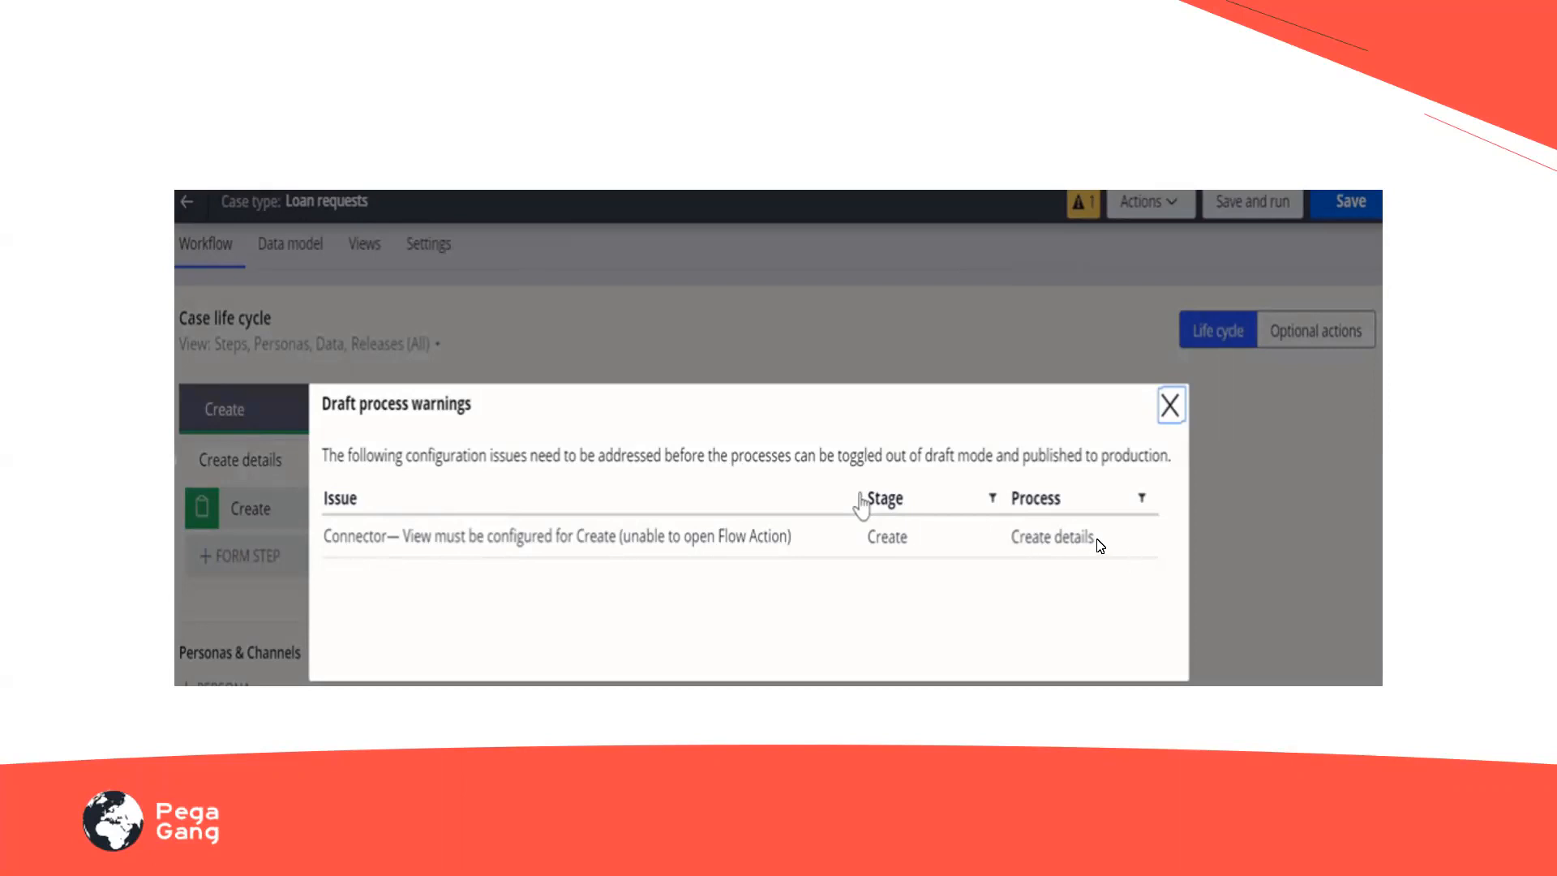